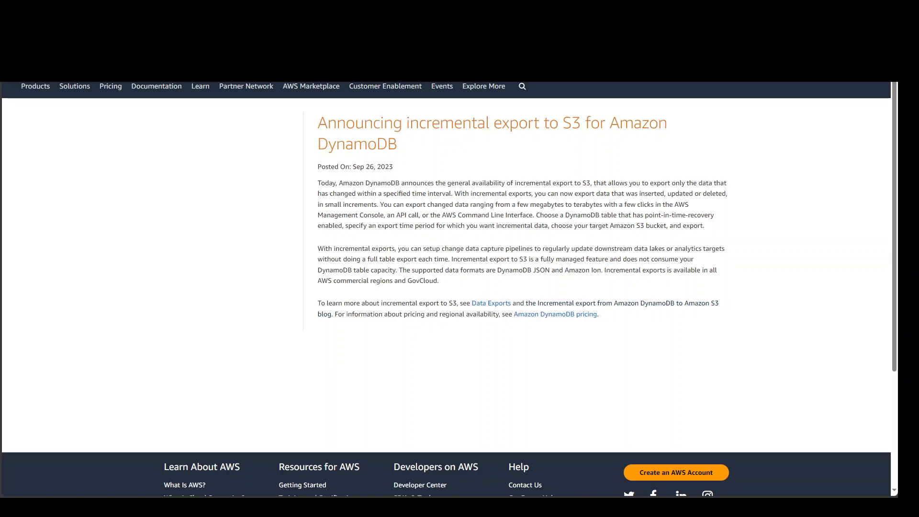
{"action": "mouse_move", "coordinate": [240, 161]}
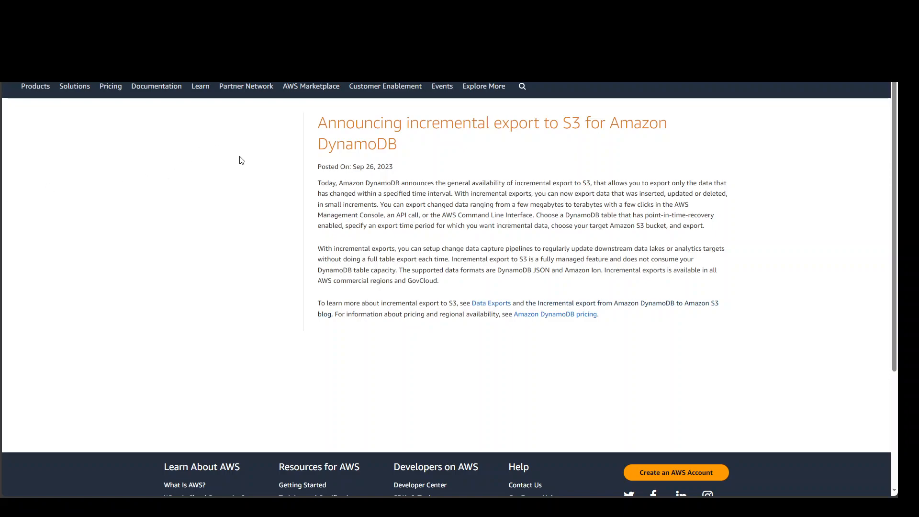
{"action": "mouse_move", "coordinate": [232, 165]}
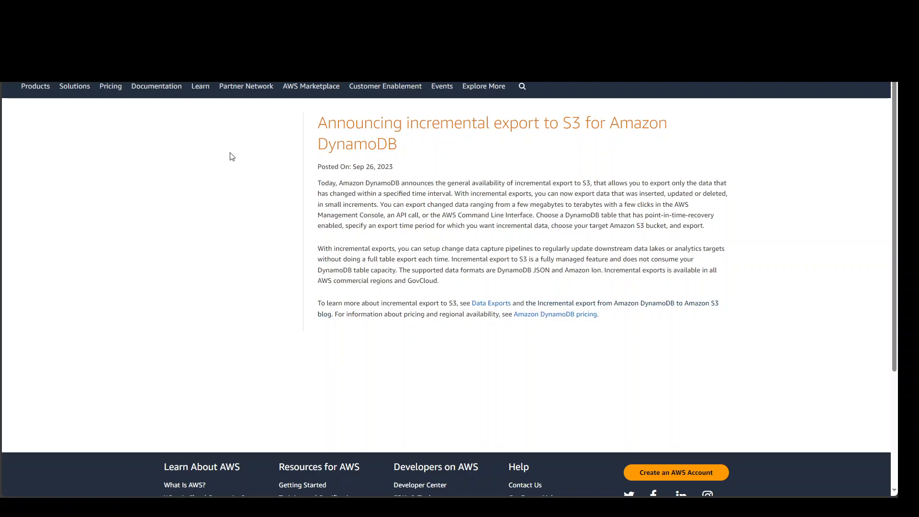
{"action": "mouse_move", "coordinate": [229, 147]}
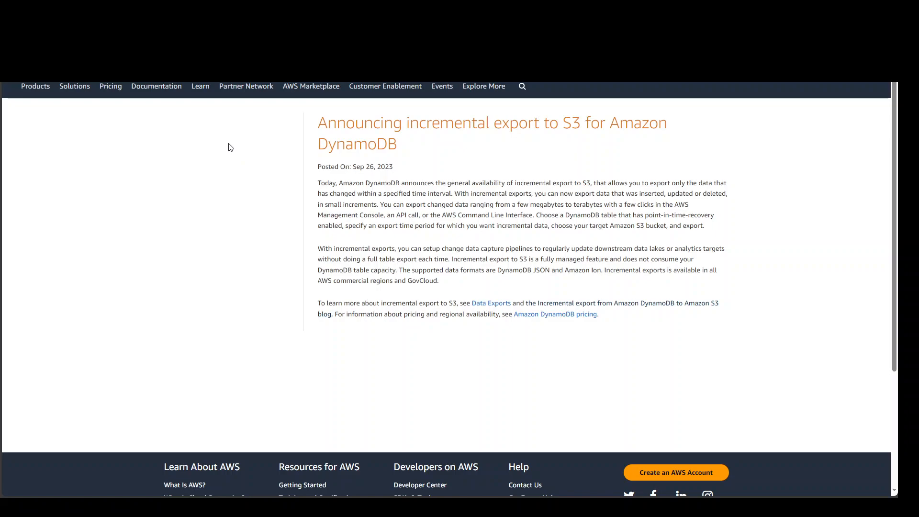
{"action": "mouse_move", "coordinate": [220, 144]}
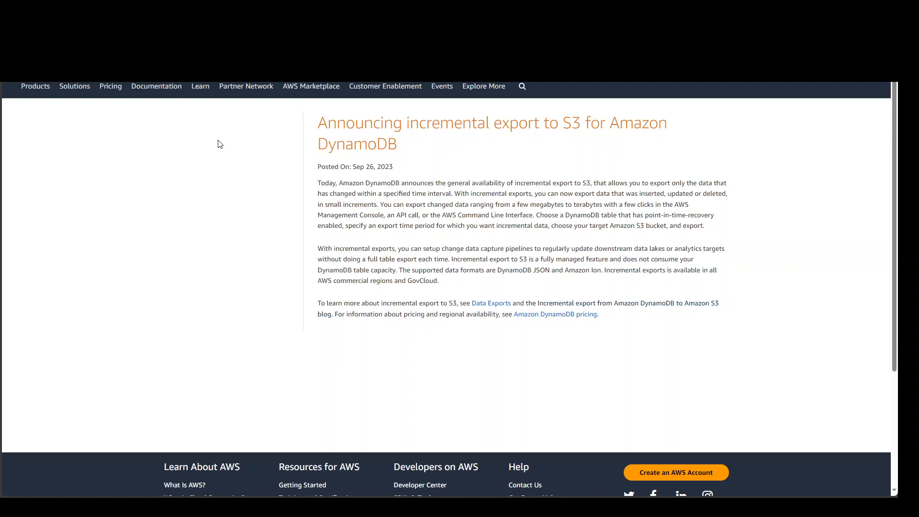
{"action": "mouse_move", "coordinate": [215, 144]}
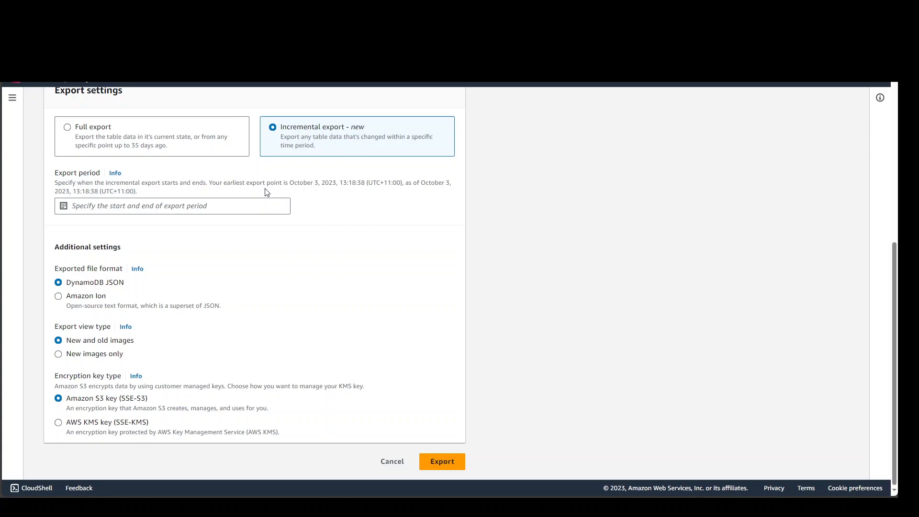
{"action": "mouse_move", "coordinate": [661, 246]}
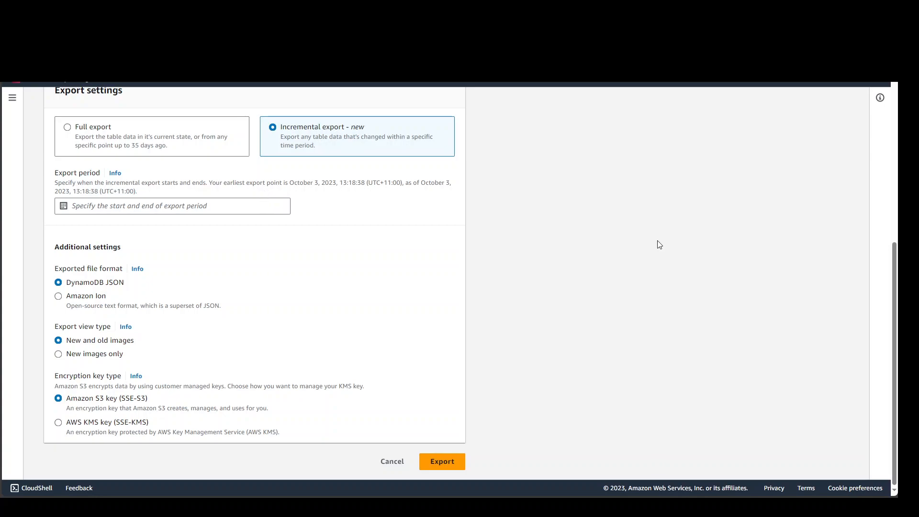
{"action": "mouse_move", "coordinate": [654, 239]}
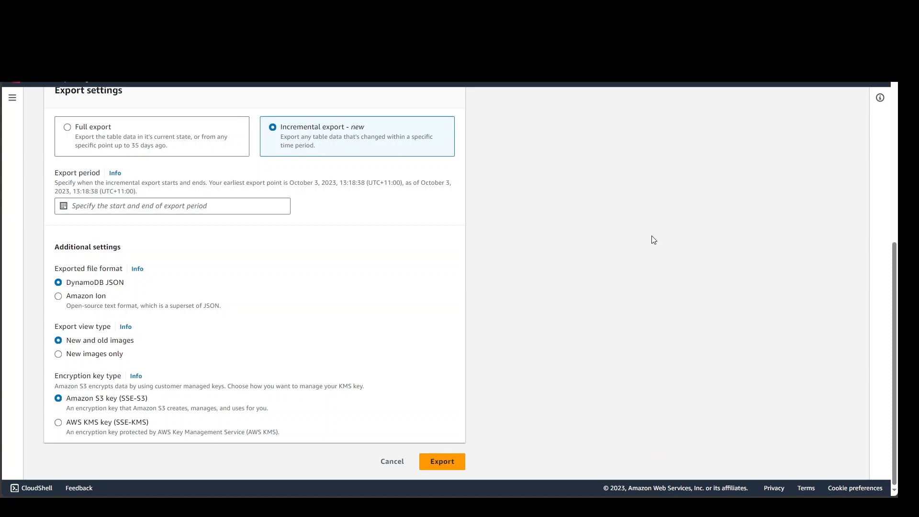
{"action": "mouse_move", "coordinate": [623, 240]}
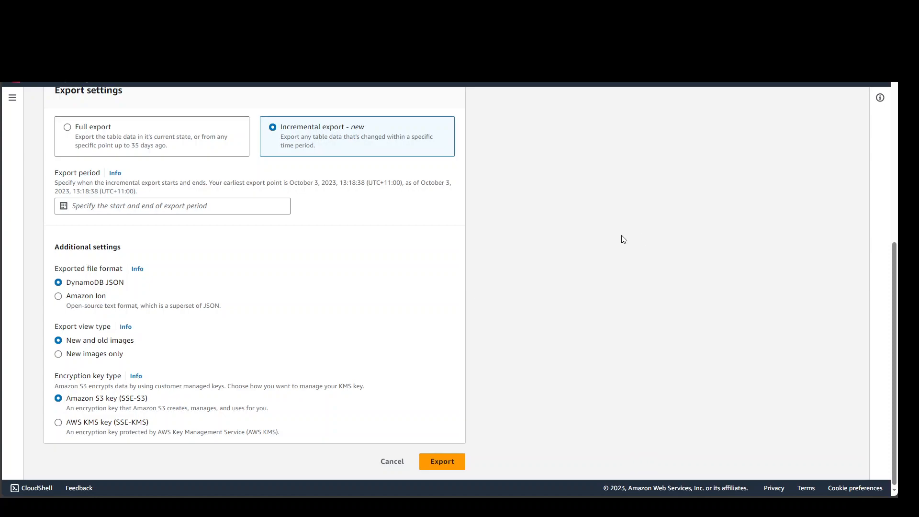
{"action": "mouse_move", "coordinate": [710, 237]}
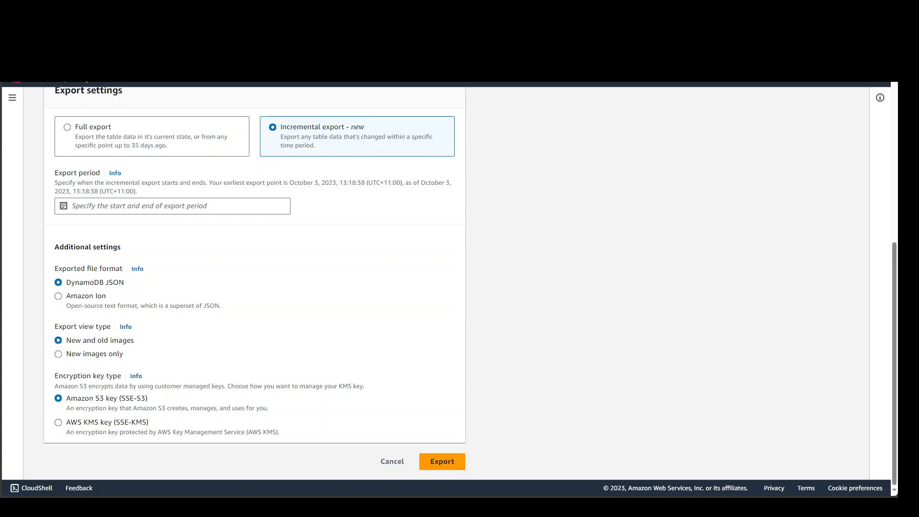
{"action": "mouse_move", "coordinate": [63, 206]}
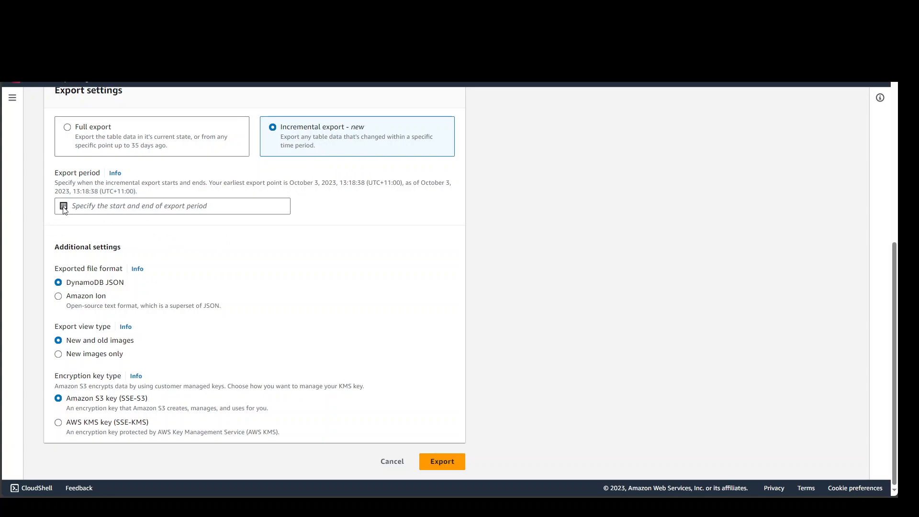
{"action": "left_click", "coordinate": [172, 206]}
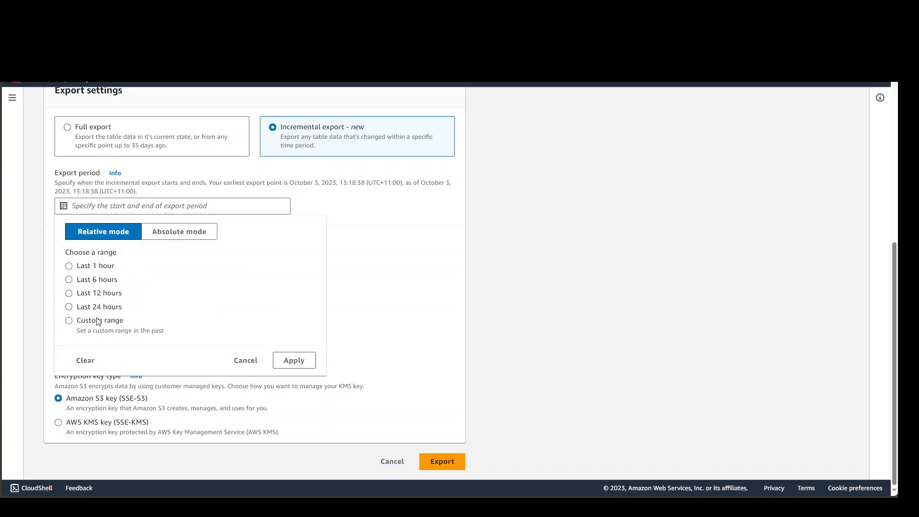
{"action": "left_click", "coordinate": [178, 230]}
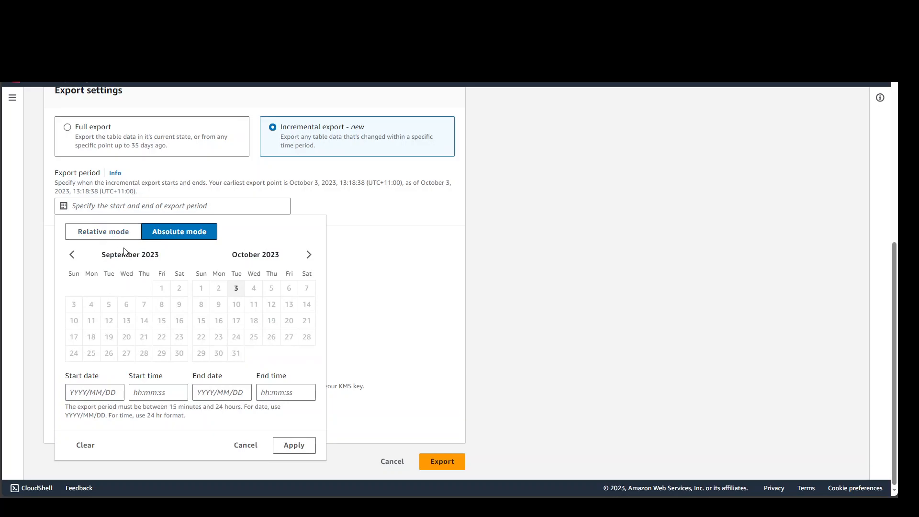
{"action": "left_click", "coordinate": [102, 231]}
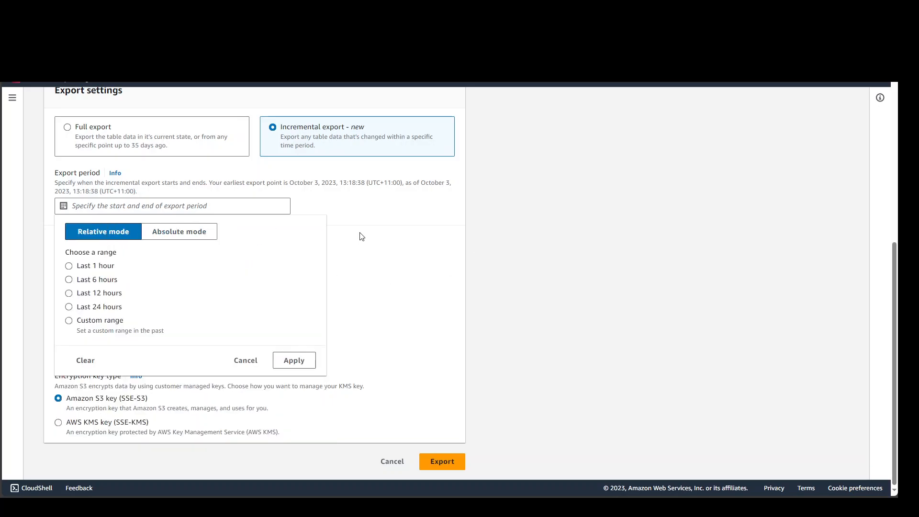
{"action": "mouse_move", "coordinate": [514, 253]}
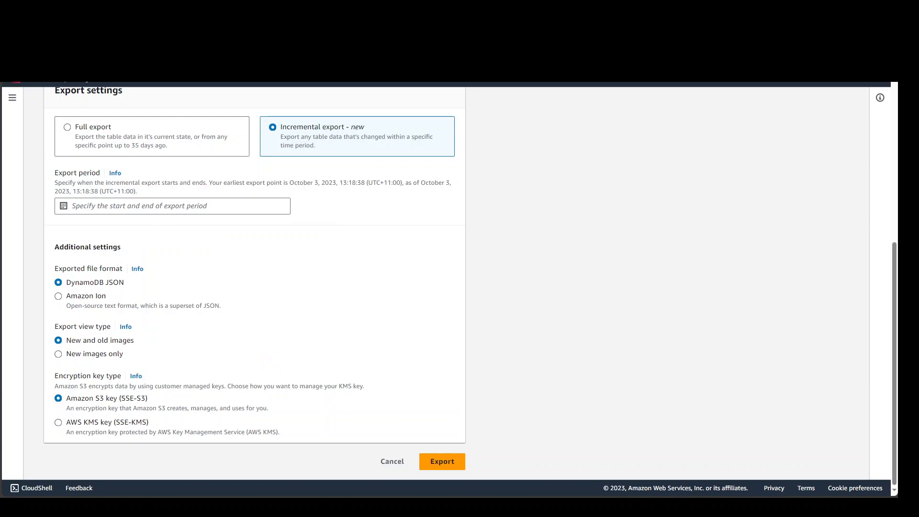
{"action": "mouse_move", "coordinate": [490, 434]}
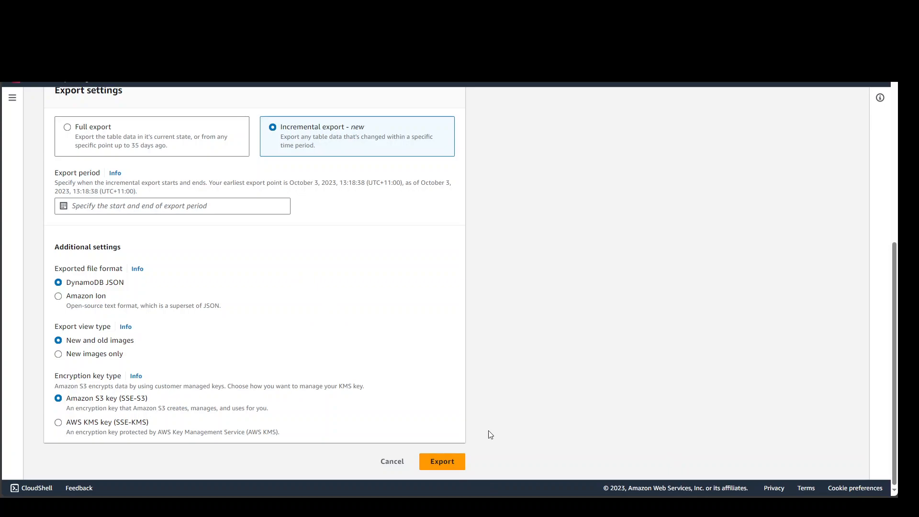
{"action": "mouse_move", "coordinate": [615, 236]}
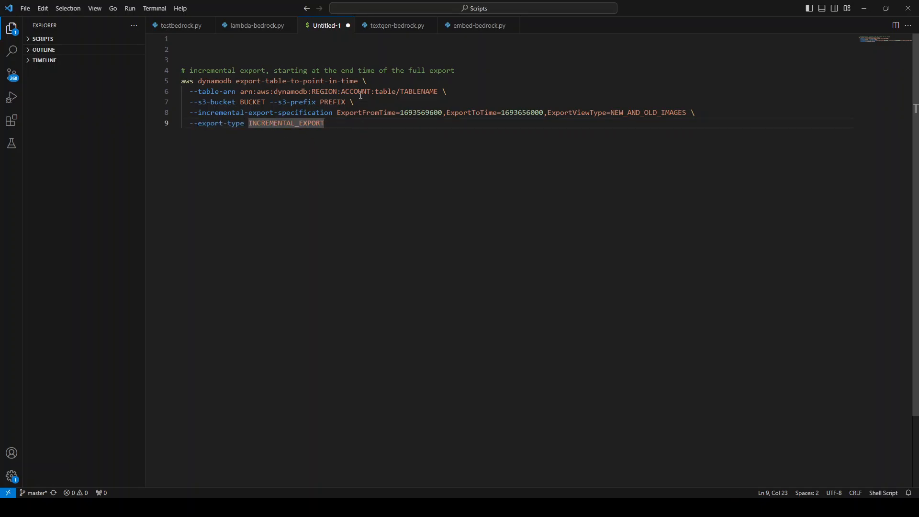
{"action": "mouse_move", "coordinate": [353, 103]}
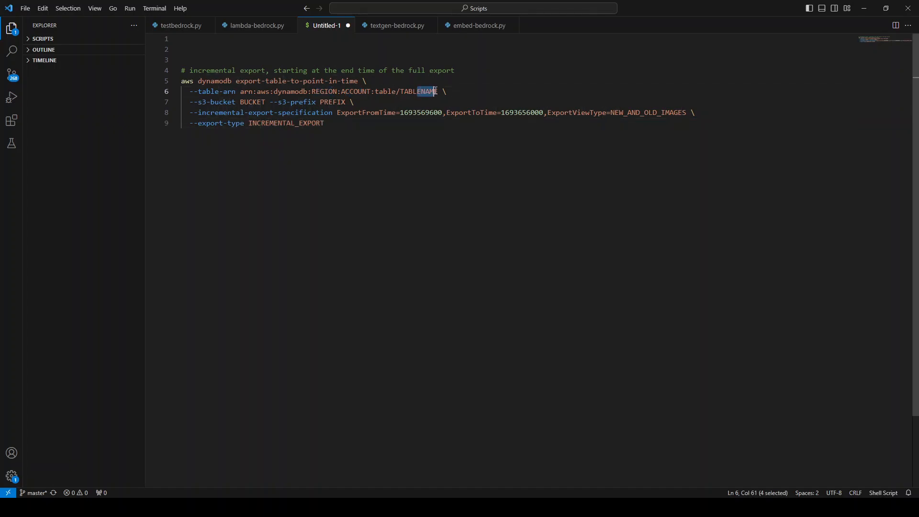
{"action": "mouse_move", "coordinate": [315, 102]}
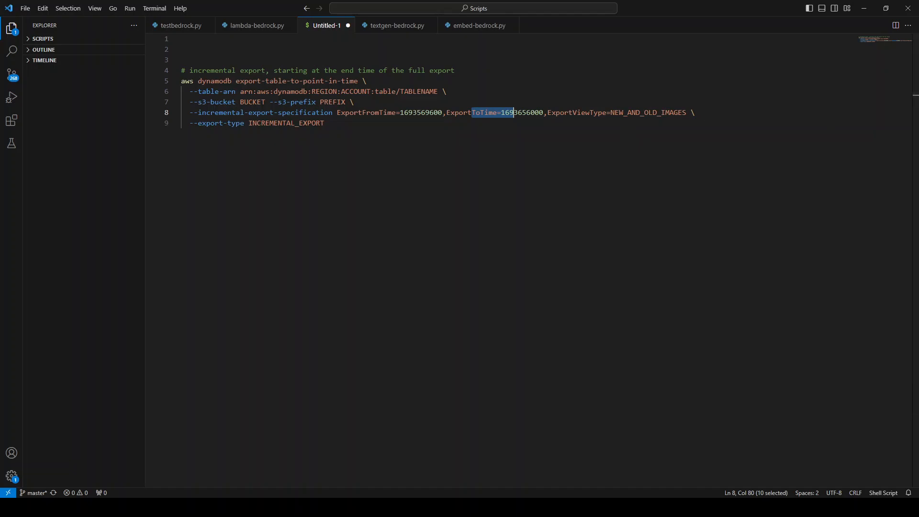
{"action": "mouse_move", "coordinate": [685, 116]}
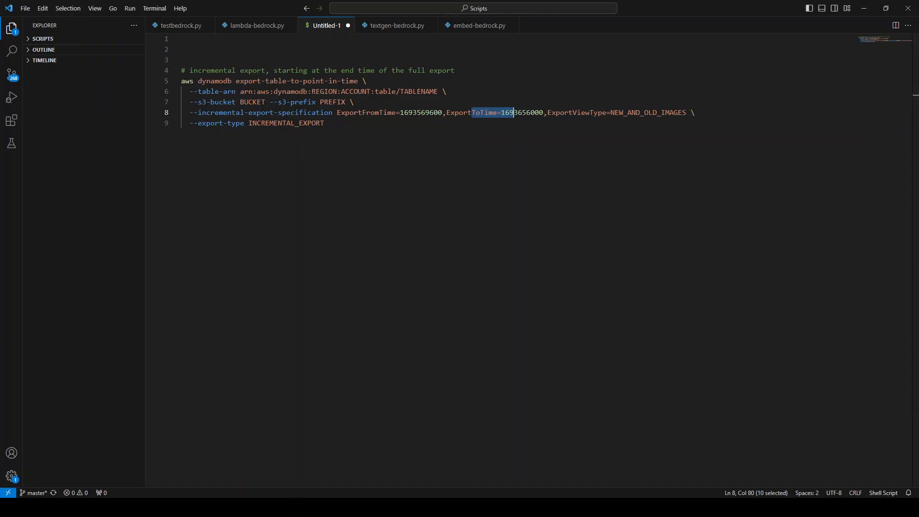
{"action": "mouse_move", "coordinate": [381, 250]}
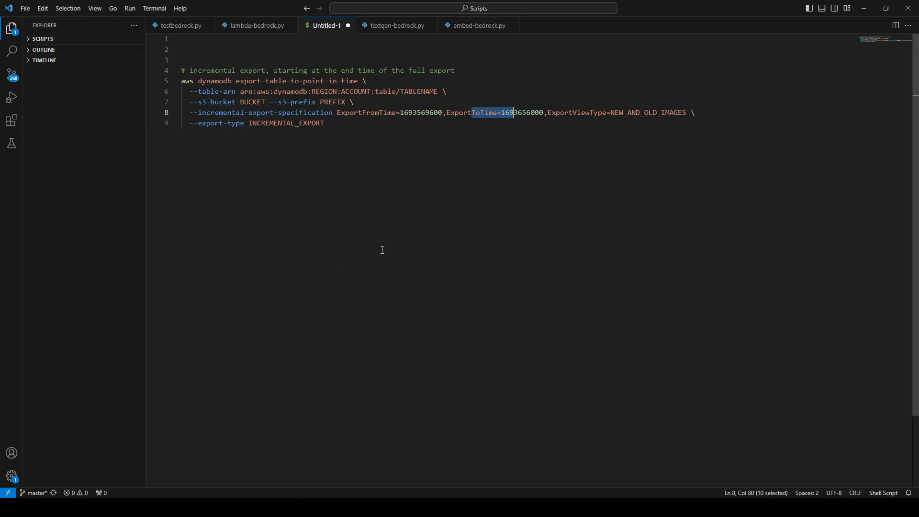
{"action": "mouse_move", "coordinate": [778, 157]}
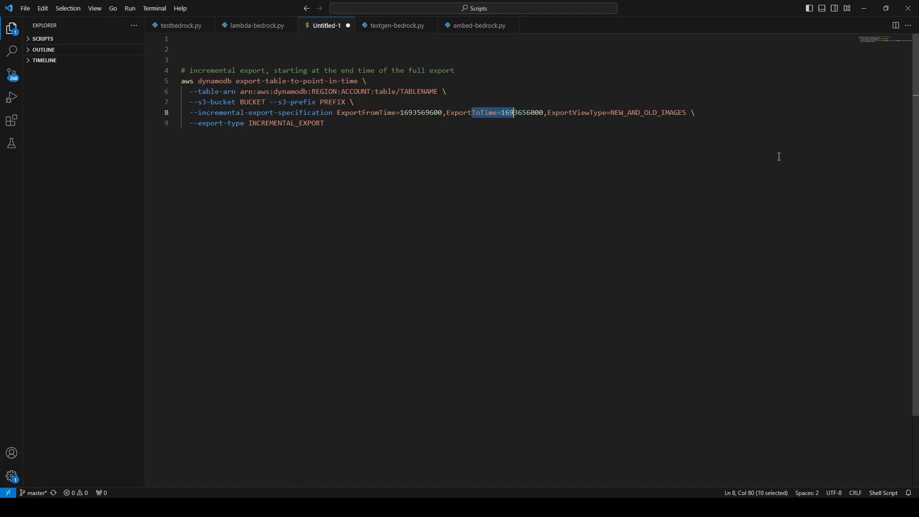
{"action": "mouse_move", "coordinate": [724, 218]}
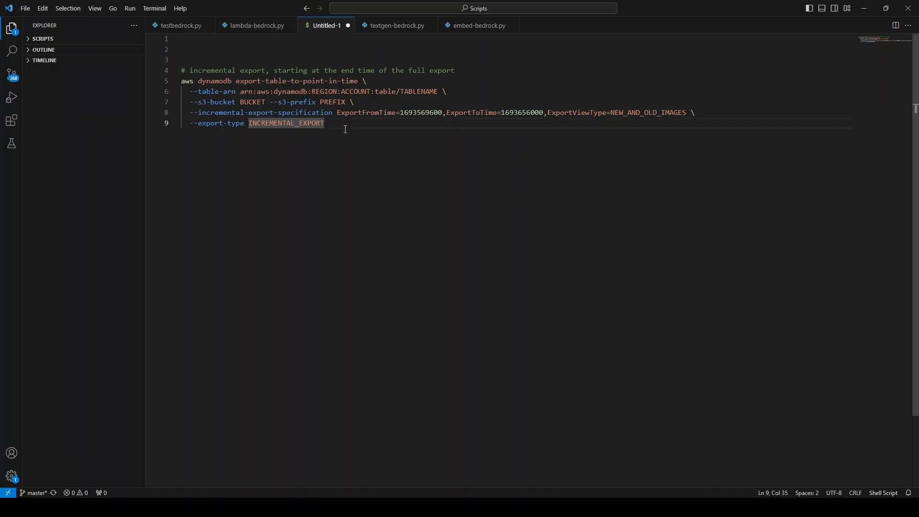
{"action": "double_click", "coordinate": [570, 112]}
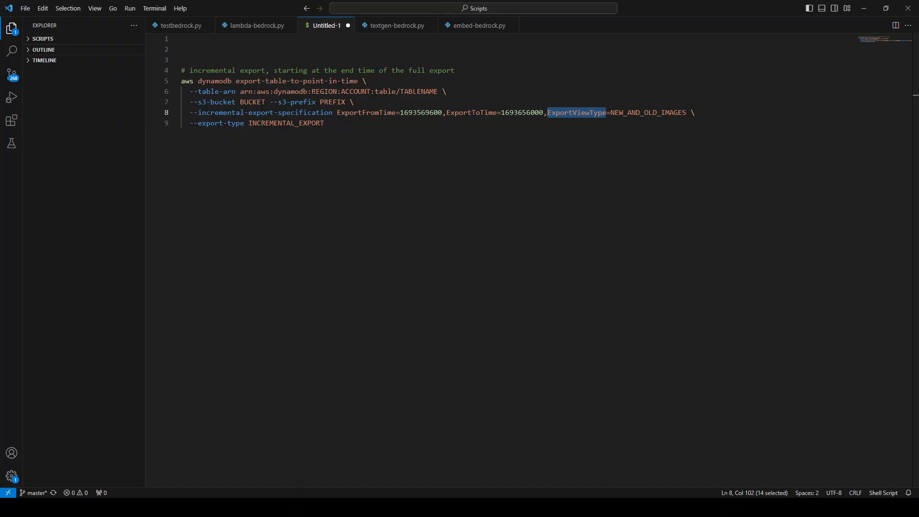
{"action": "mouse_move", "coordinate": [292, 207]}
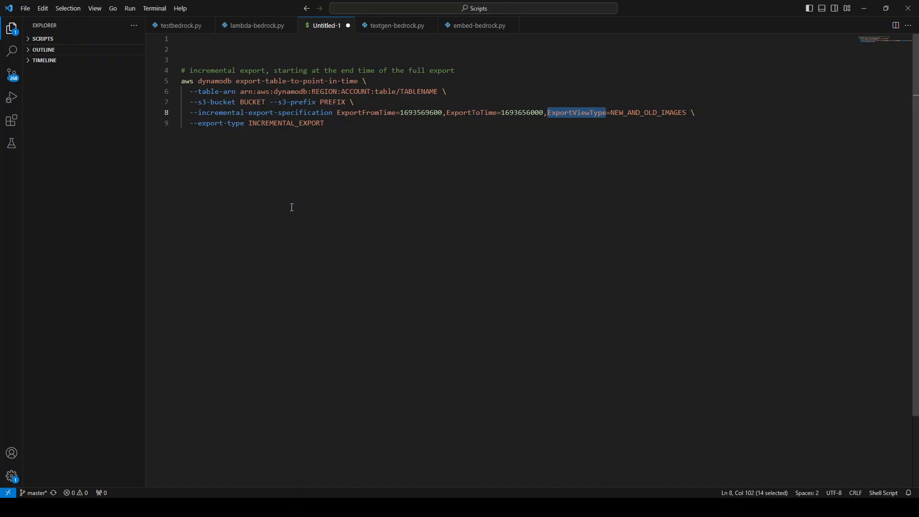
{"action": "mouse_move", "coordinate": [644, 125]}
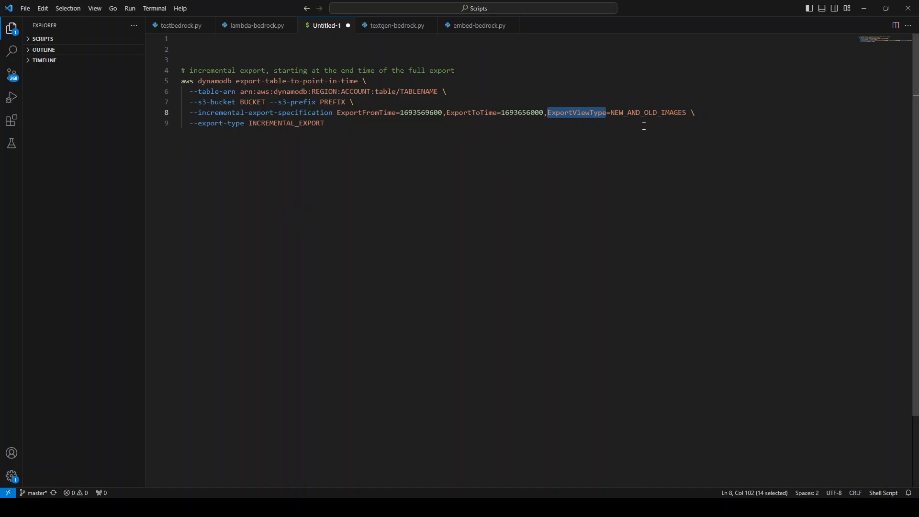
{"action": "mouse_move", "coordinate": [675, 123]}
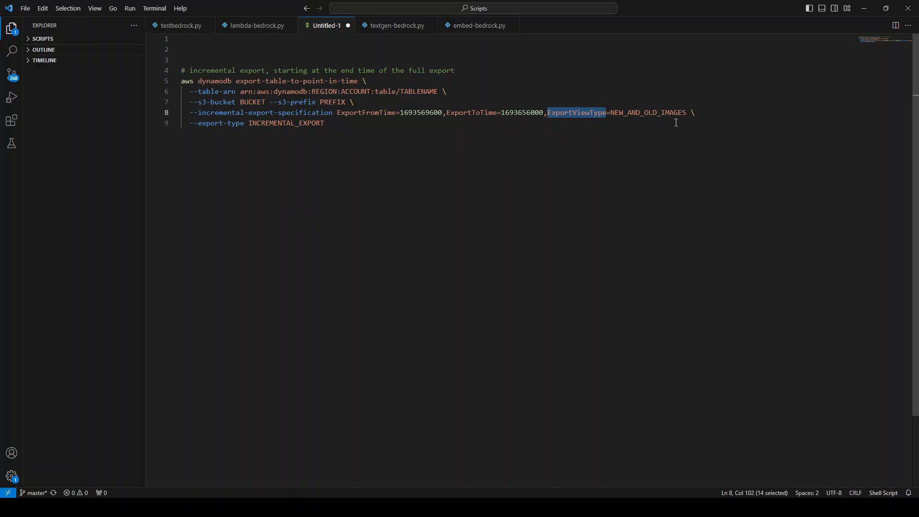
{"action": "mouse_move", "coordinate": [675, 128]}
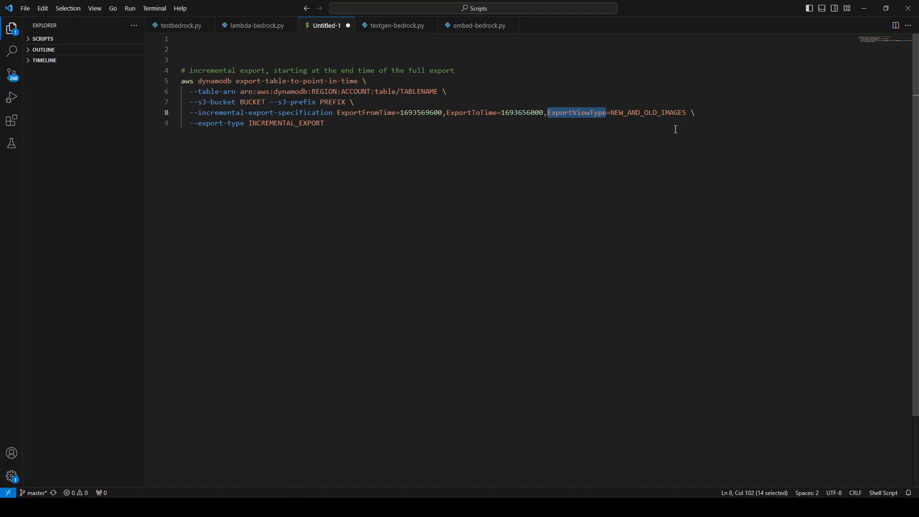
{"action": "mouse_move", "coordinate": [529, 219]}
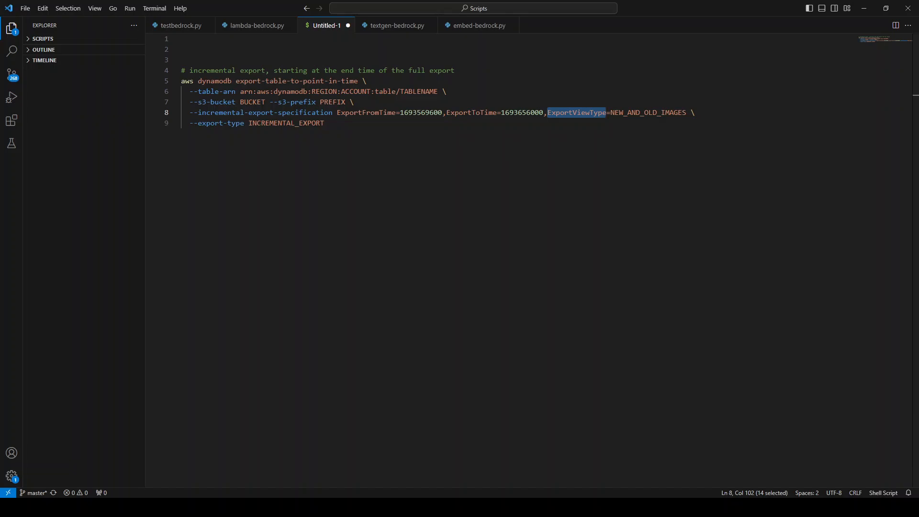
{"action": "mouse_move", "coordinate": [423, 253]}
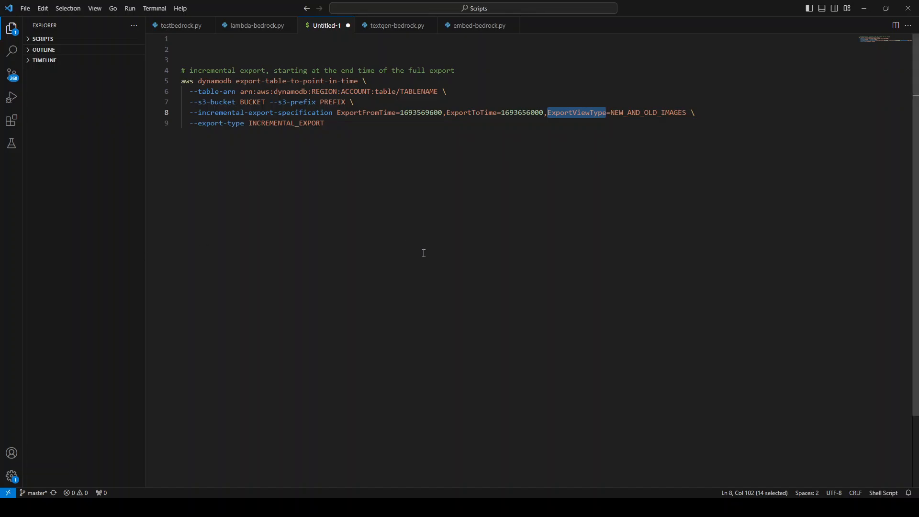